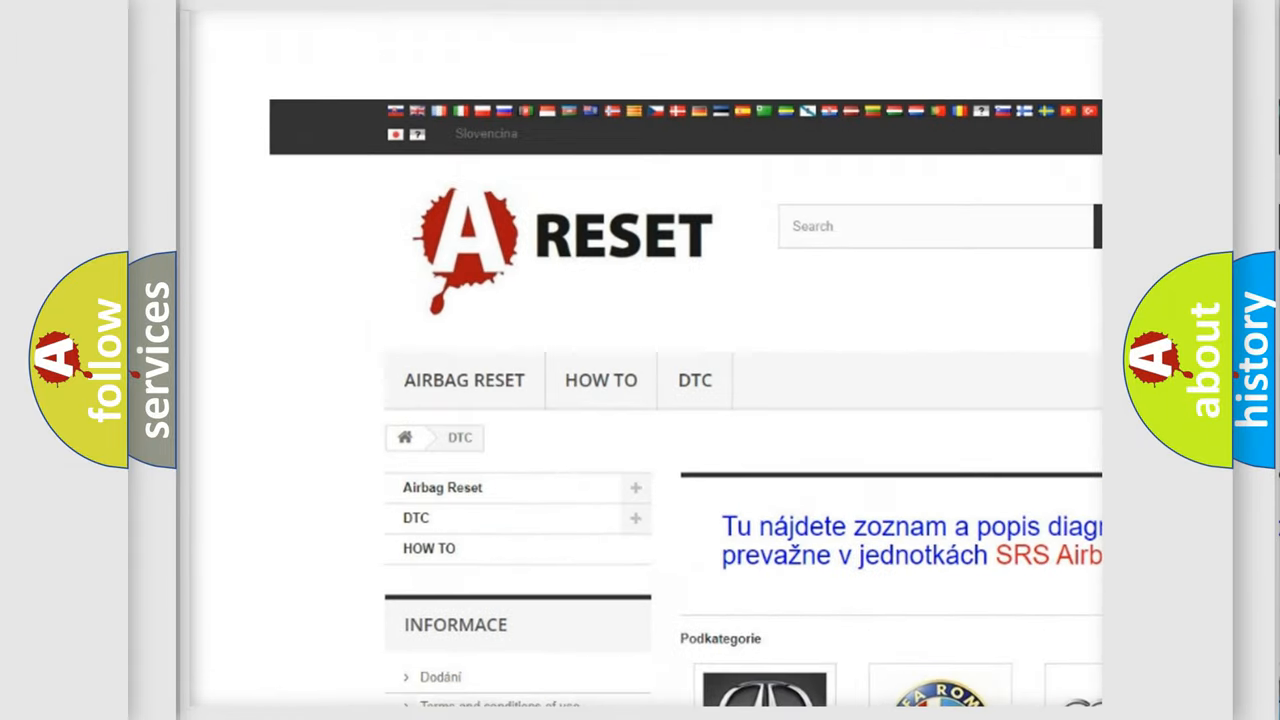
# Locate Chrysler in the brand grid and bring up its airbag trouble code list.
pyautogui.scroll(-3)
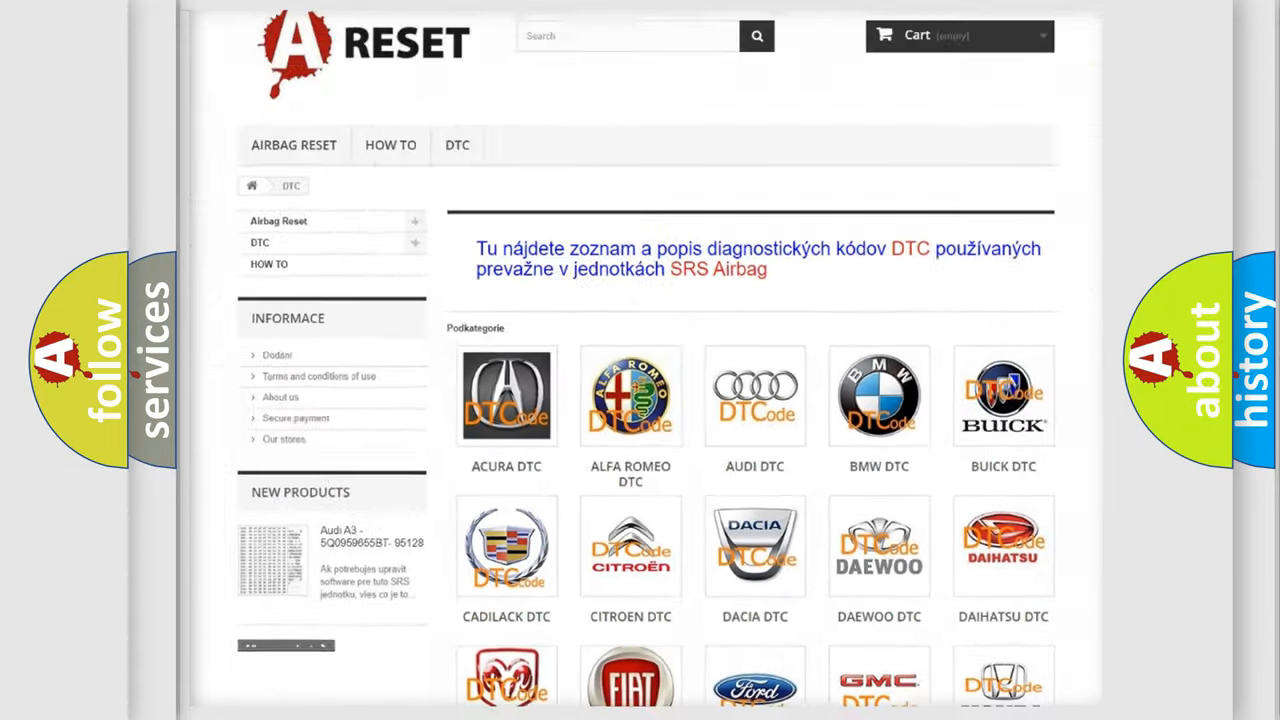
pyautogui.scroll(-3)
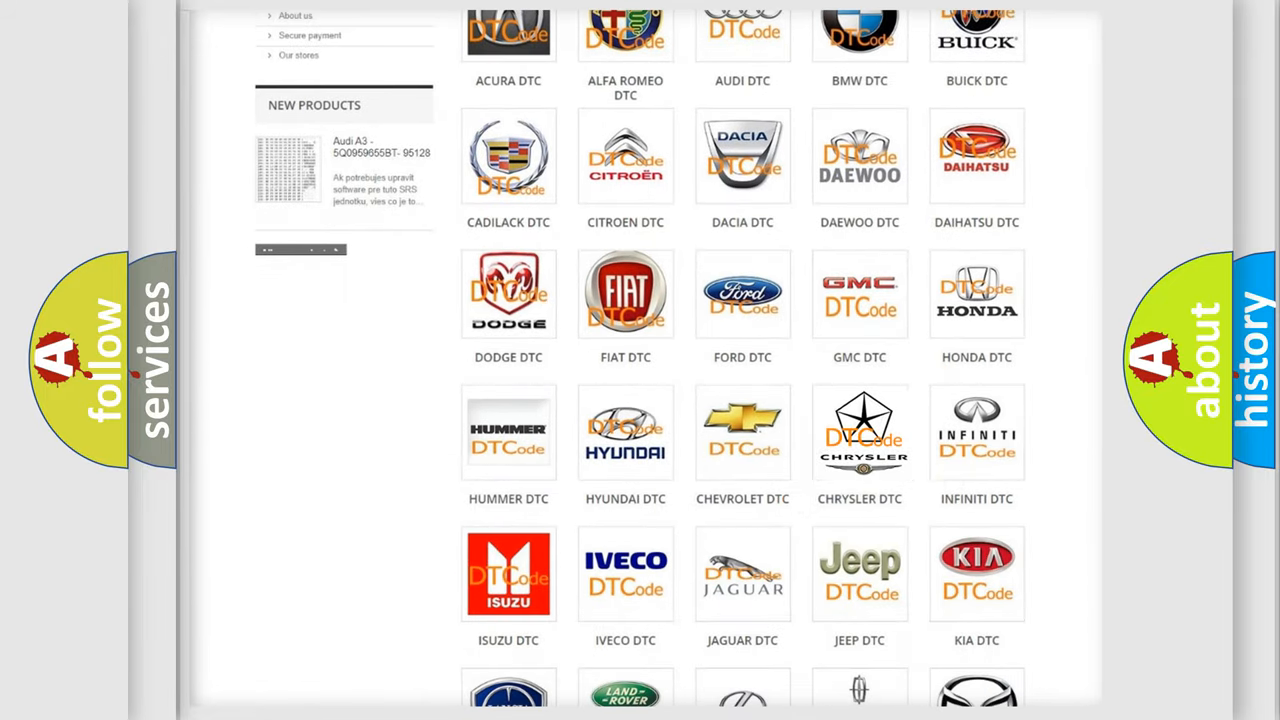
pyautogui.click(860, 432)
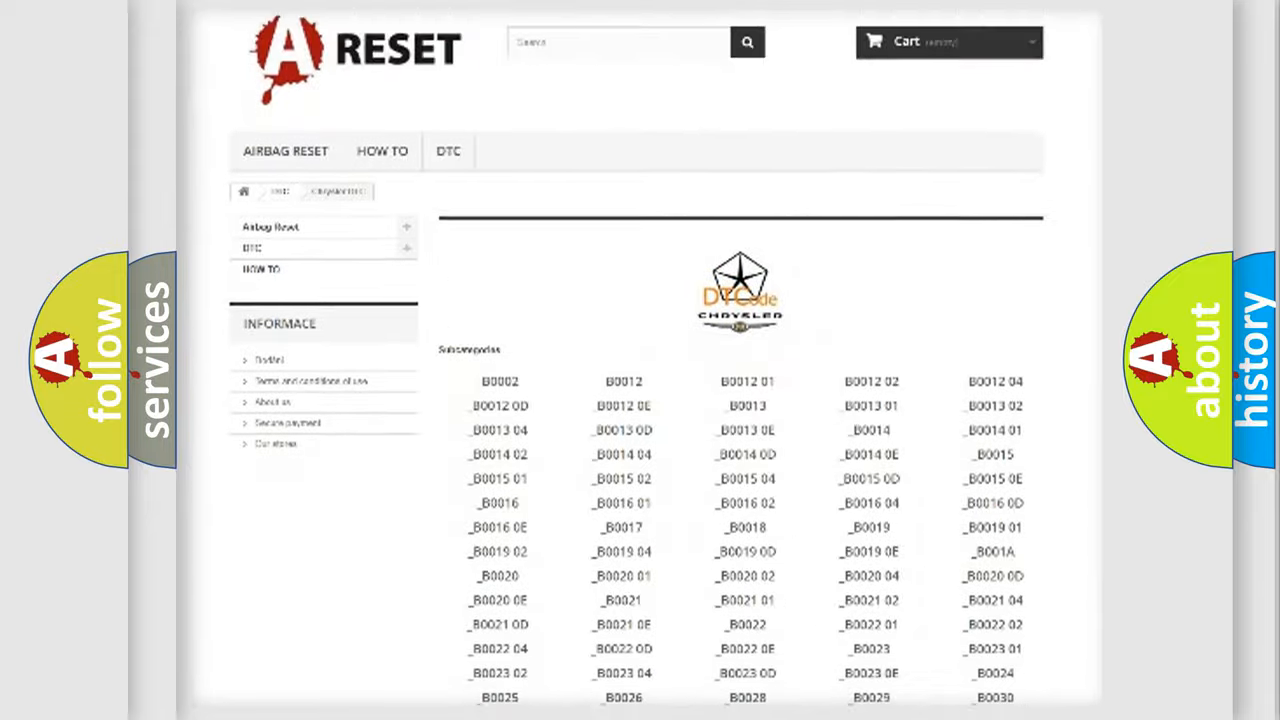
pyautogui.scroll(-3)
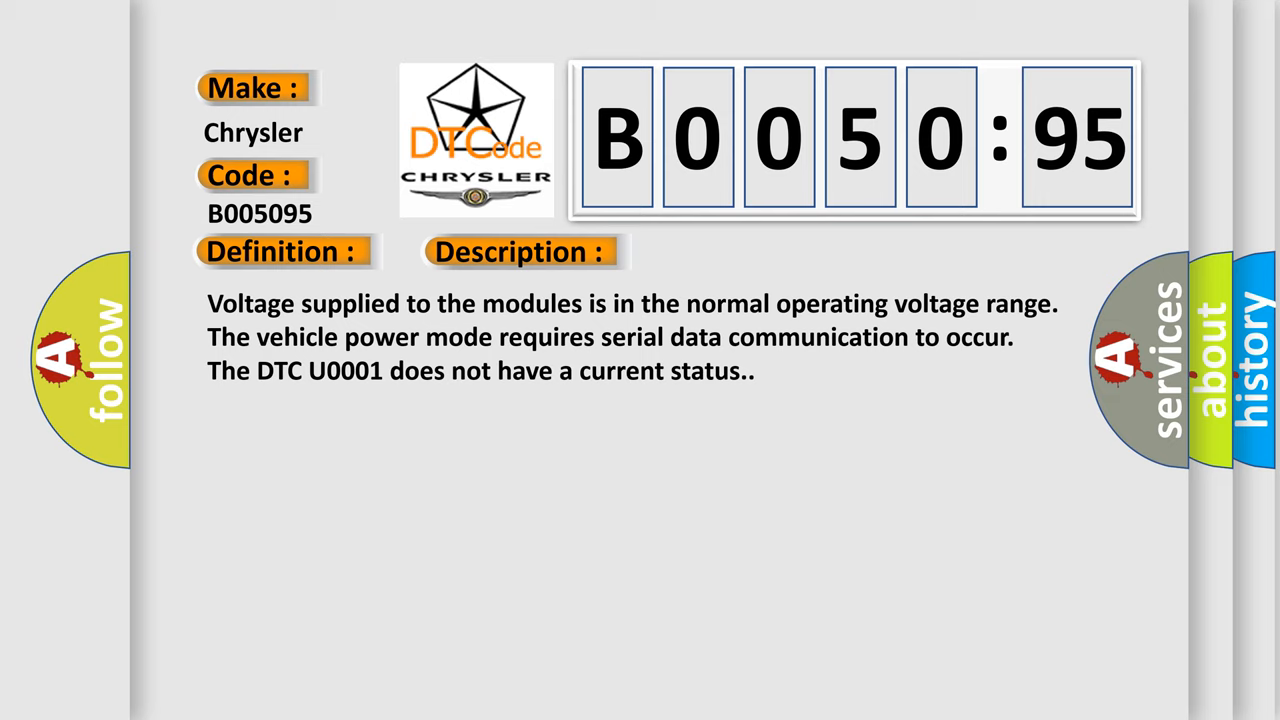
# Advance the B0050:95 slide to reveal its cause: poor connection or improperly powered module.
pyautogui.click(736, 252)
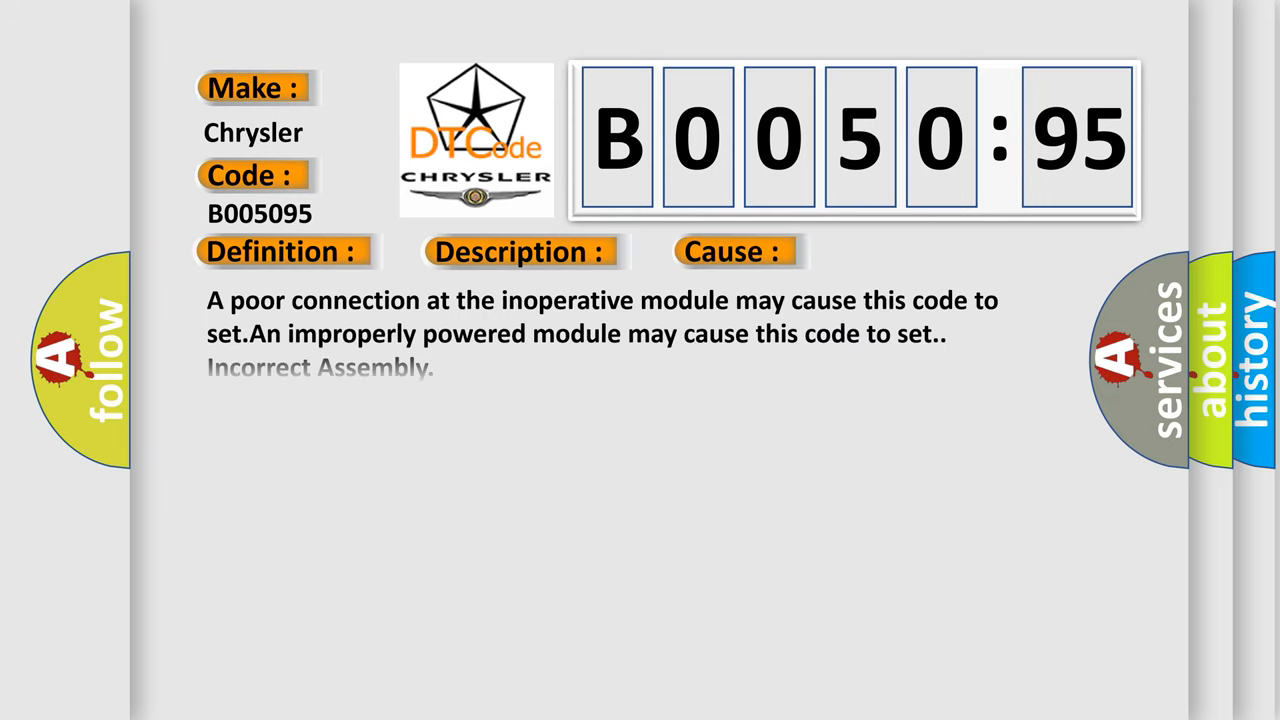